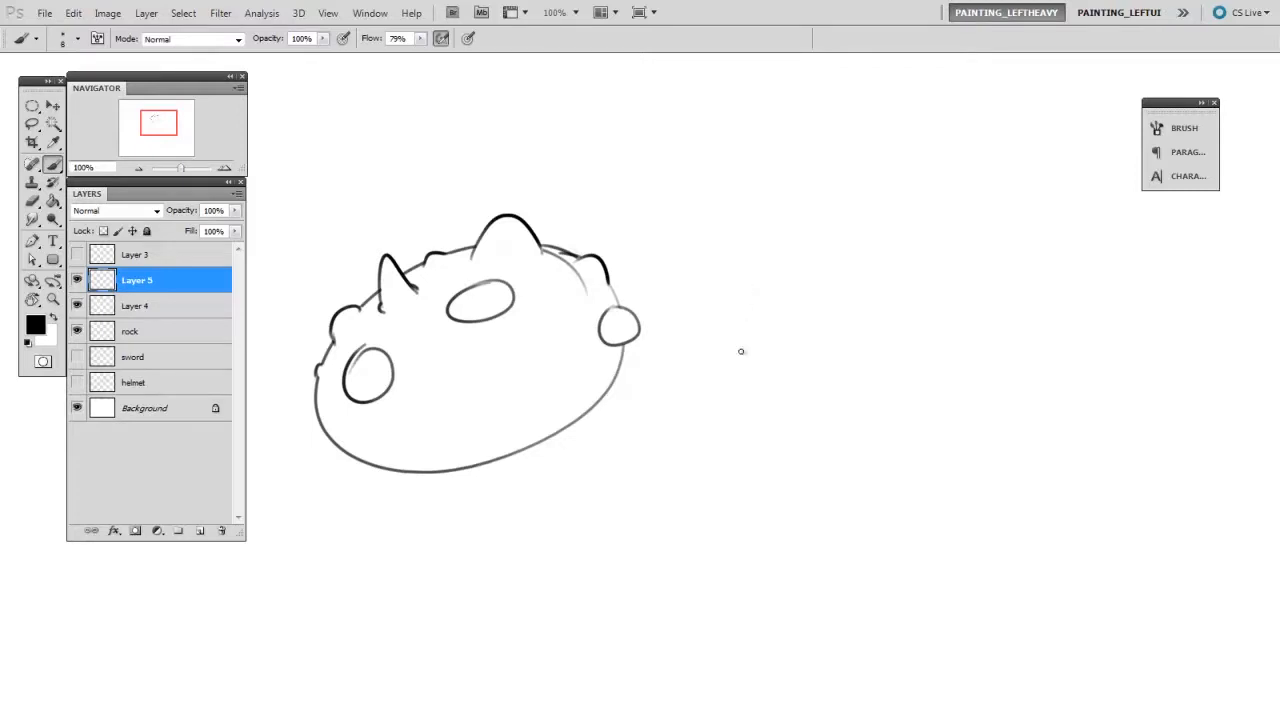
Sketch a rough second rock outline to the right of the first drawing
{"action": "left_click_drag", "start_coordinate": [730, 364], "coordinate": [712, 400]}
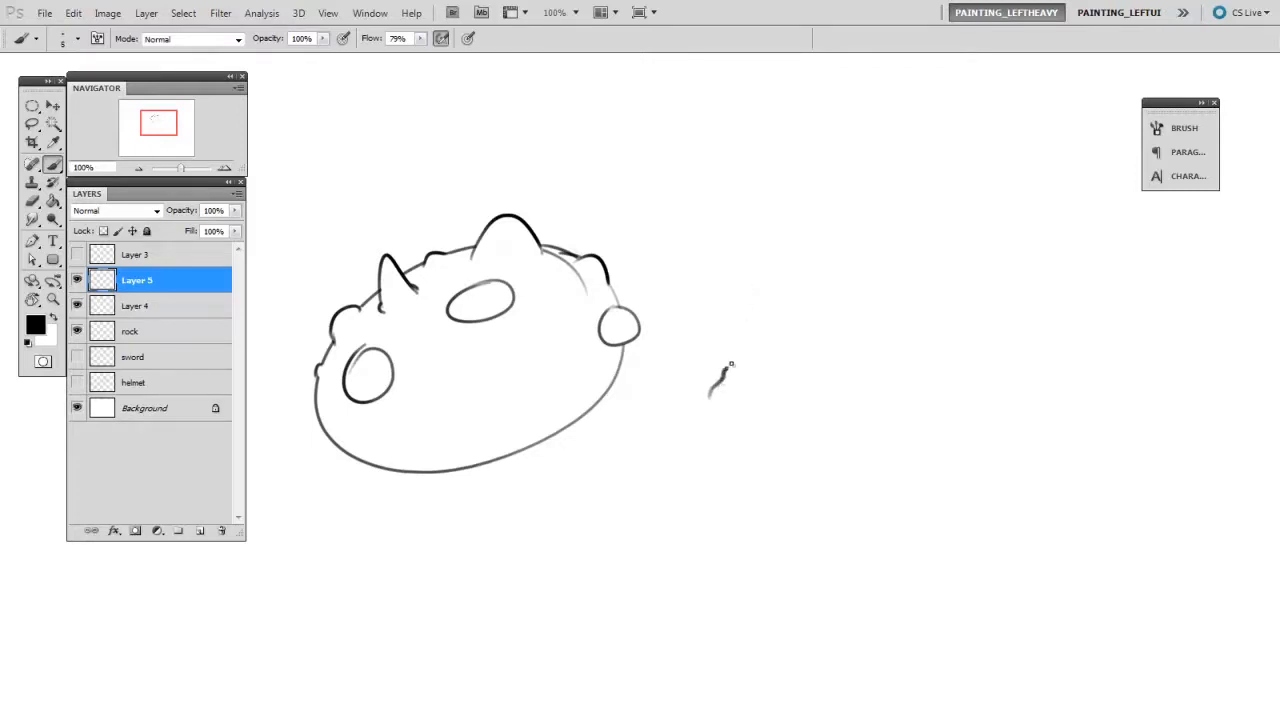
{"action": "left_click_drag", "start_coordinate": [712, 384], "coordinate": [742, 324]}
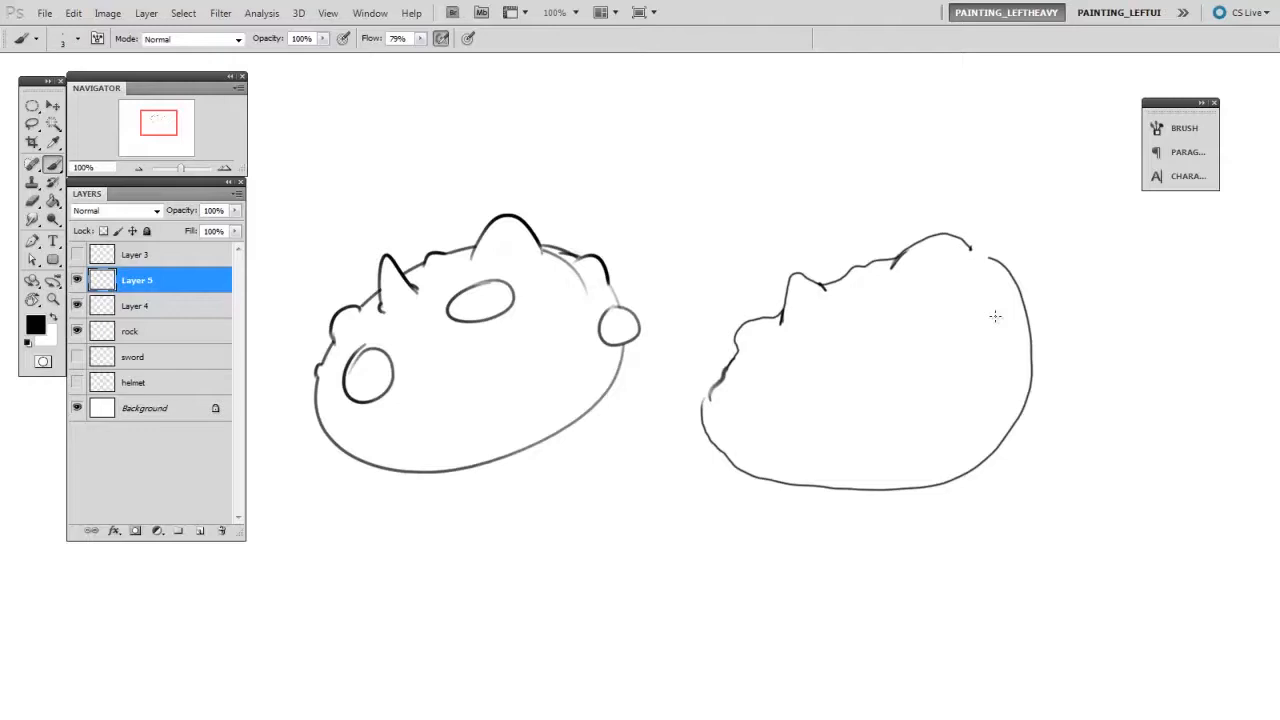
{"action": "mouse_move", "coordinate": [192, 282]}
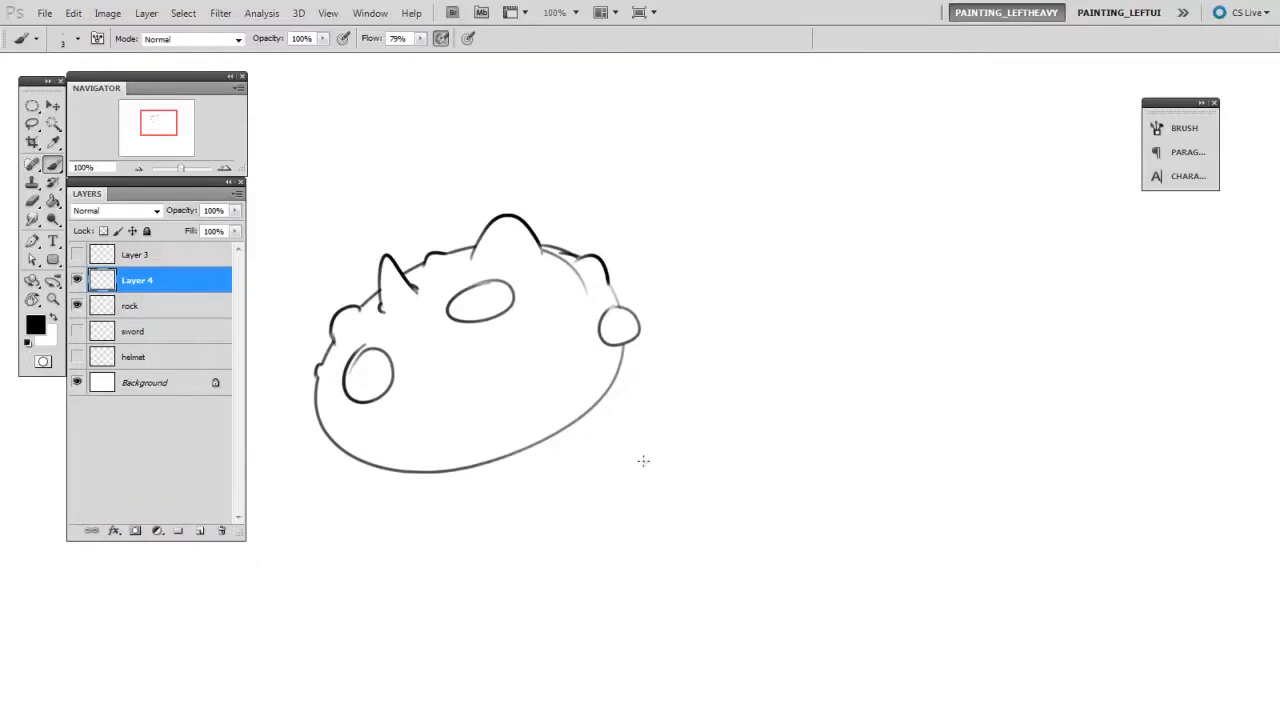
{"action": "mouse_move", "coordinate": [612, 508]}
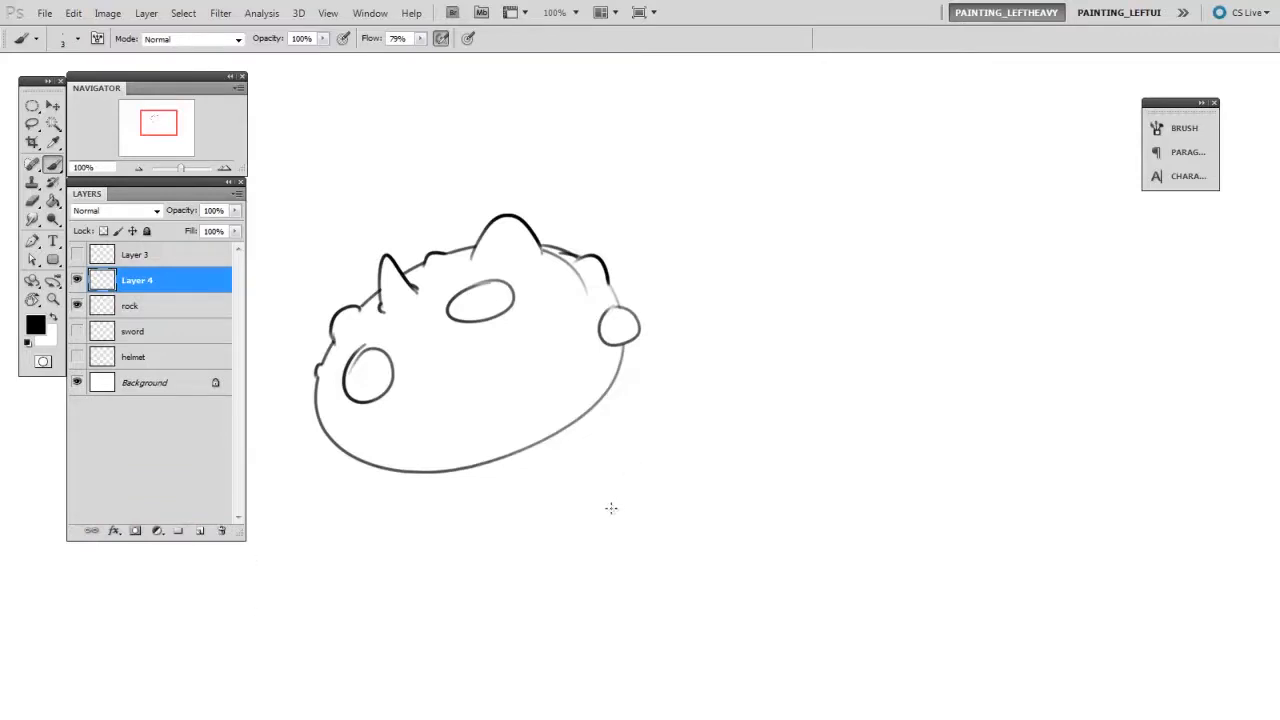
{"action": "mouse_move", "coordinate": [550, 576]}
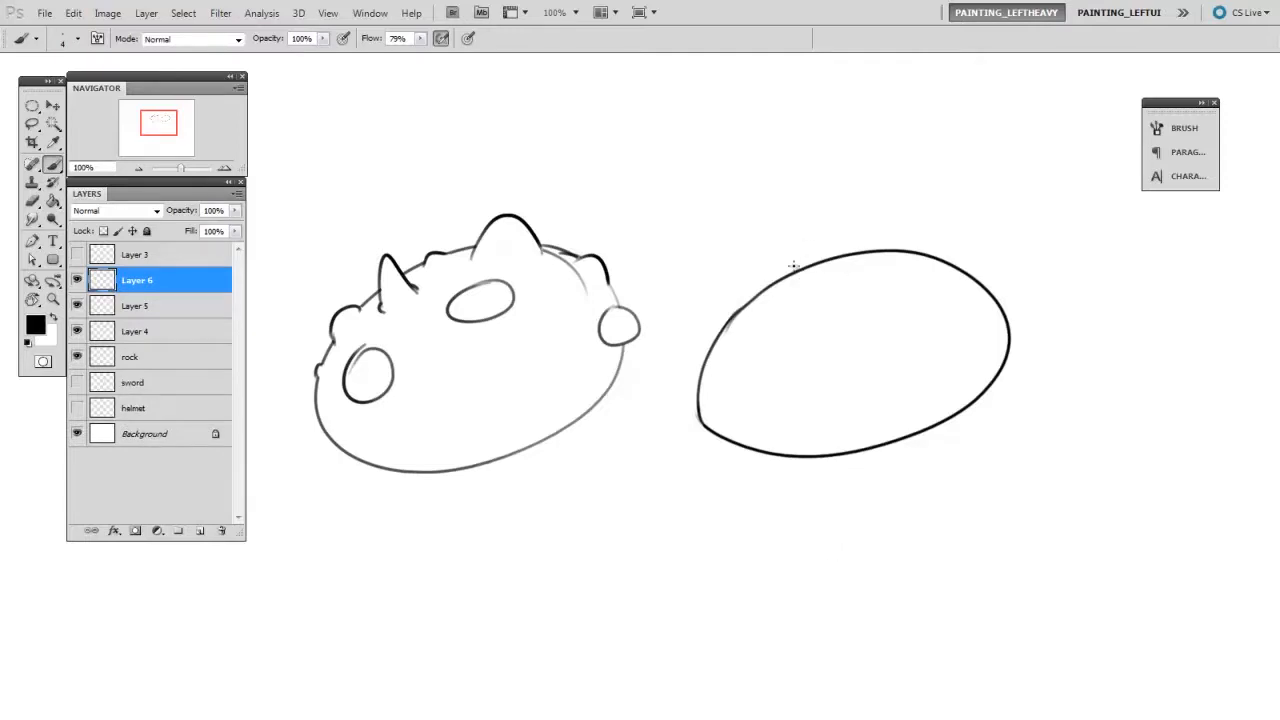
{"action": "mouse_move", "coordinate": [790, 284]}
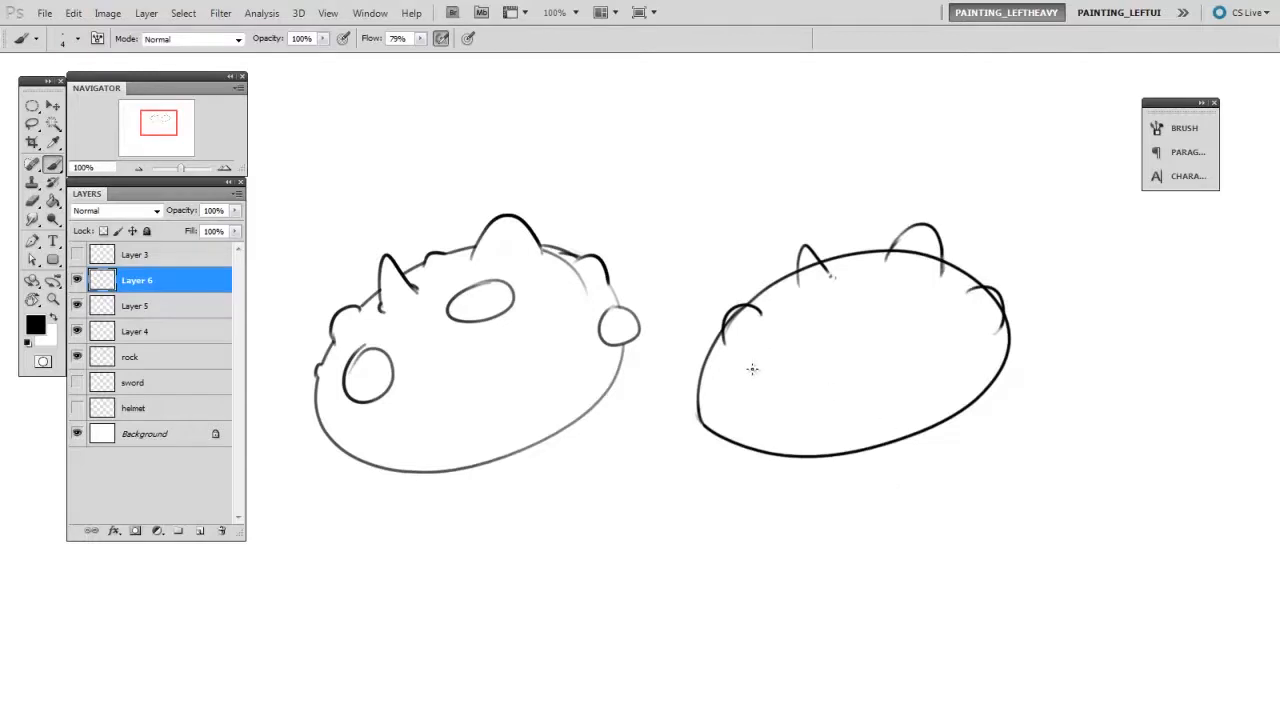
Draw a round hole on the left of the new rock
{"action": "left_click_drag", "start_coordinate": [780, 360], "coordinate": [770, 400]}
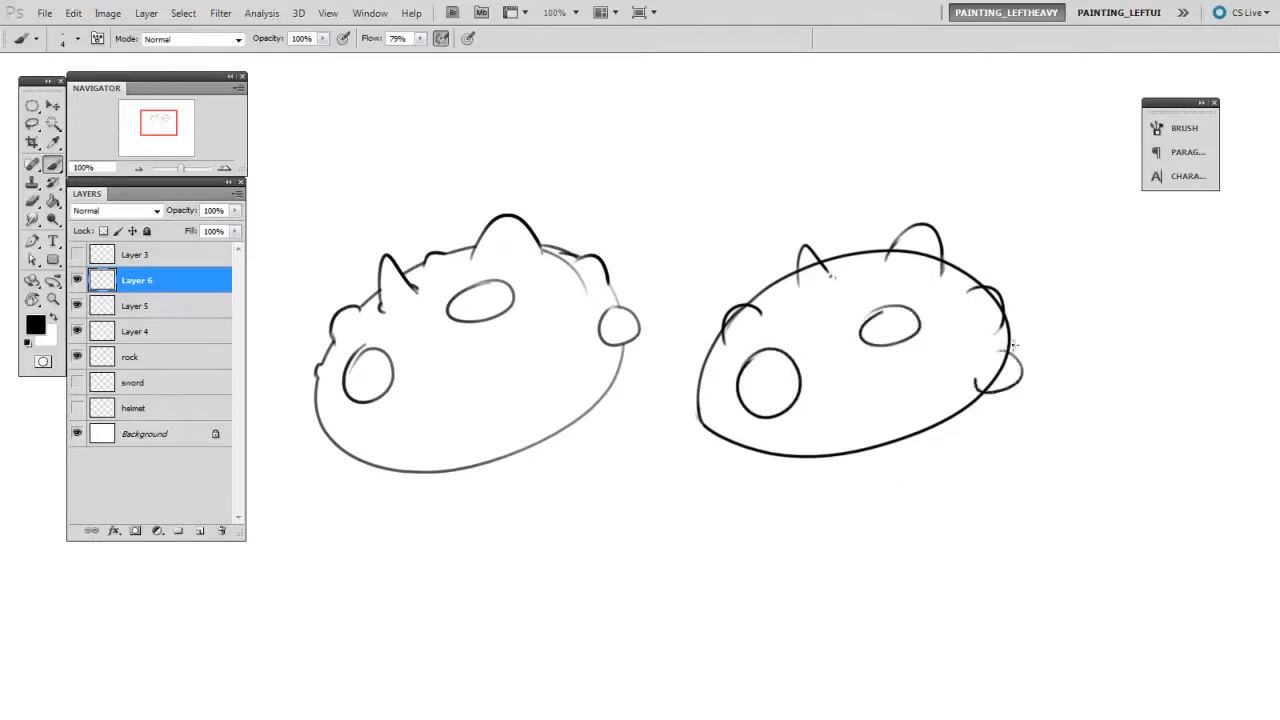
{"action": "left_click", "coordinate": [32, 200]}
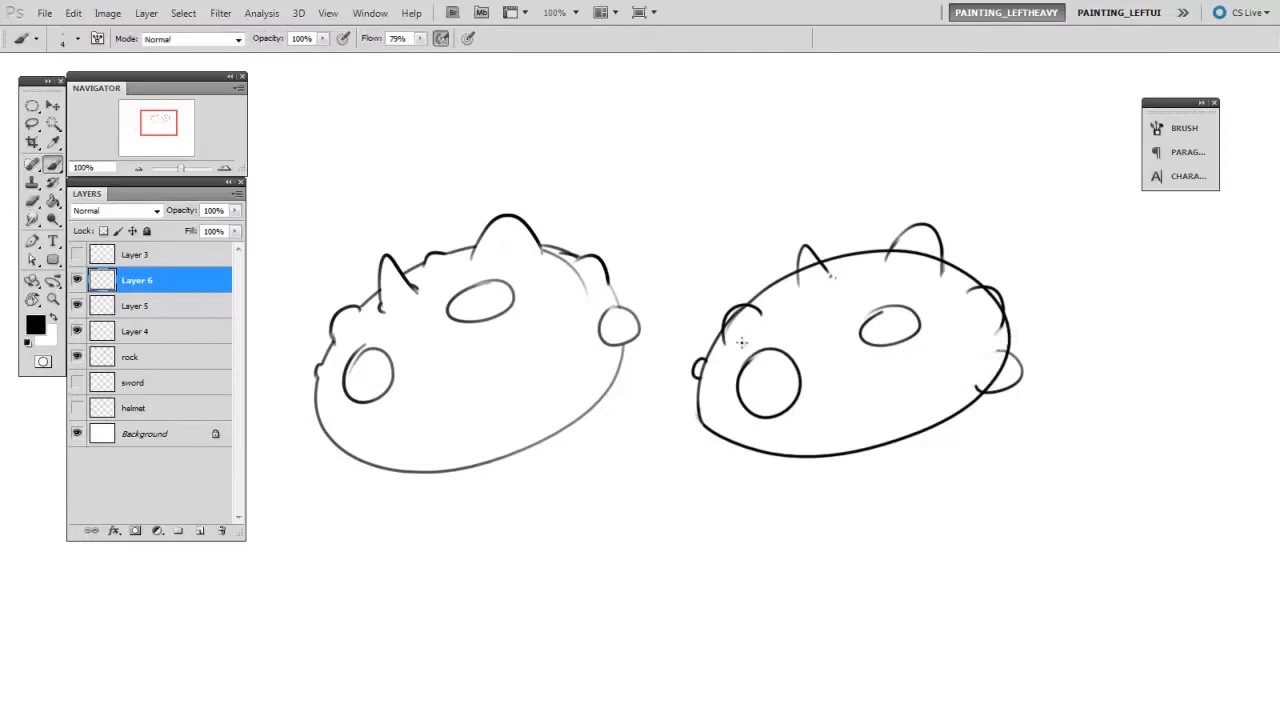
{"action": "mouse_move", "coordinate": [840, 664]}
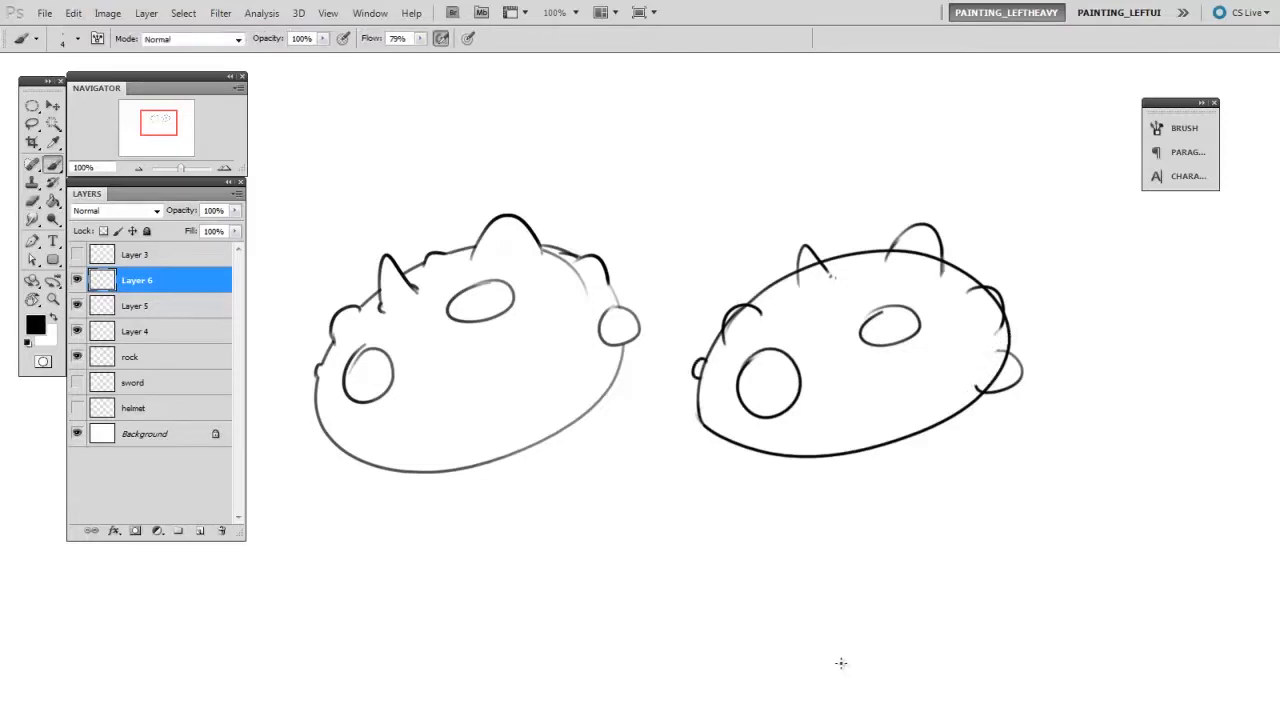
Select Layer 5 and erase where the spikes cross the rock outline
{"action": "left_click", "coordinate": [136, 304]}
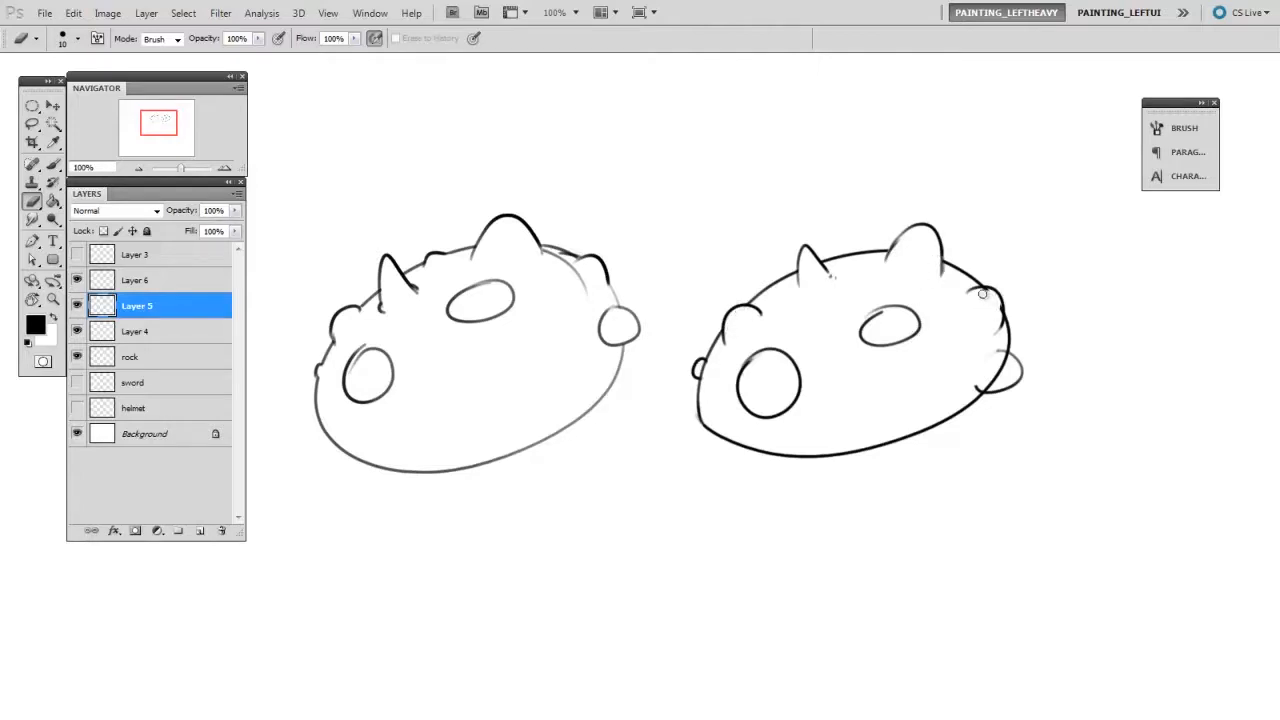
{"action": "left_click_drag", "start_coordinate": [982, 292], "coordinate": [984, 384]}
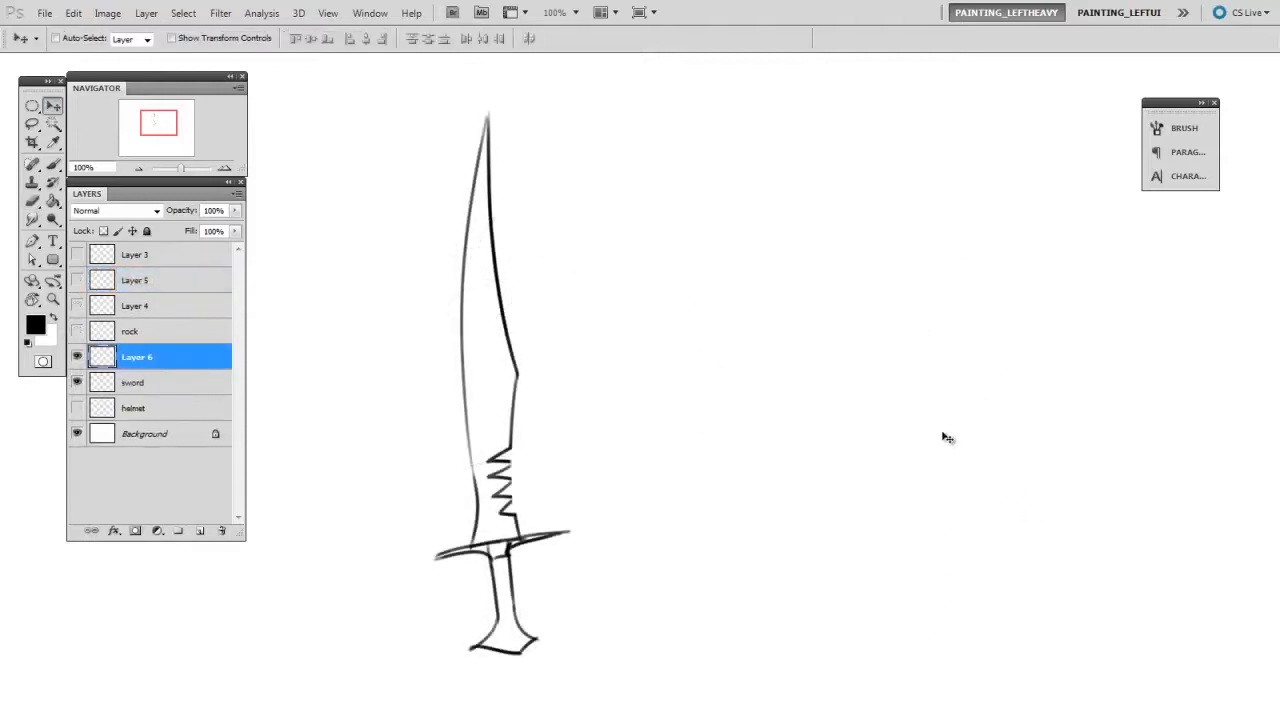
Add Layer 7 and draw the first strokes of a new blade right of the sword
{"action": "left_click", "coordinate": [32, 164]}
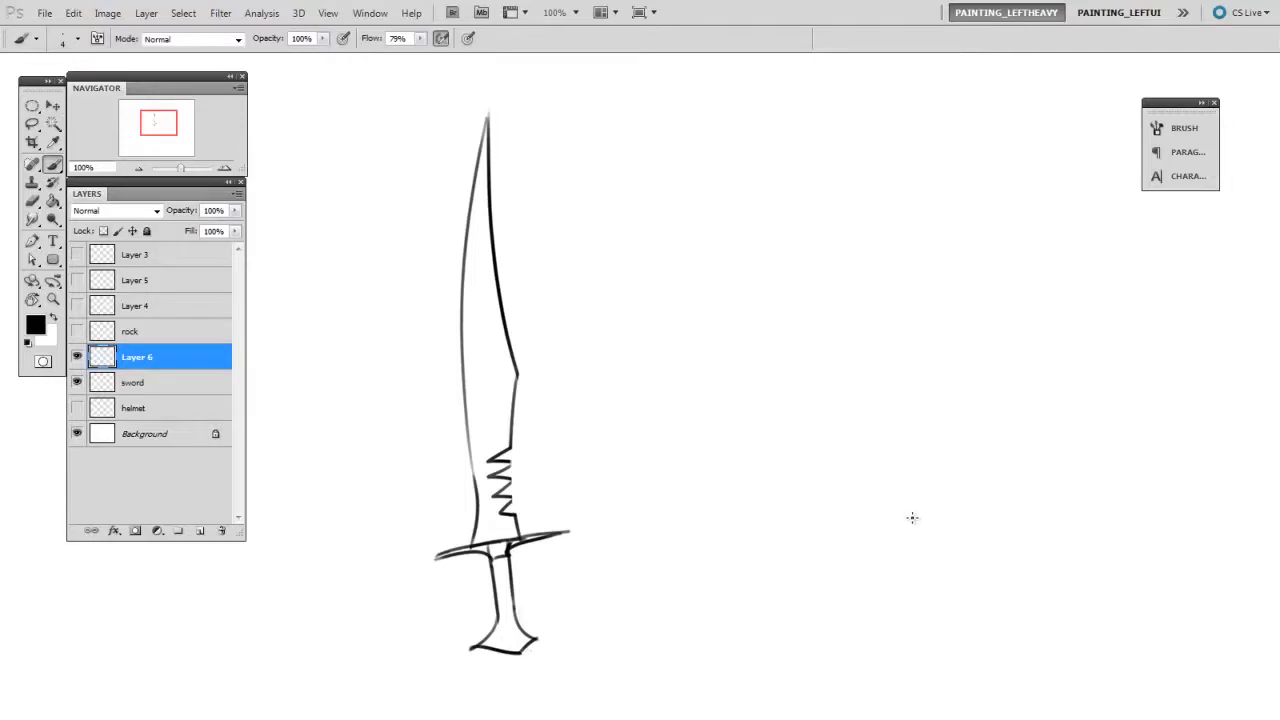
{"action": "mouse_move", "coordinate": [908, 512]}
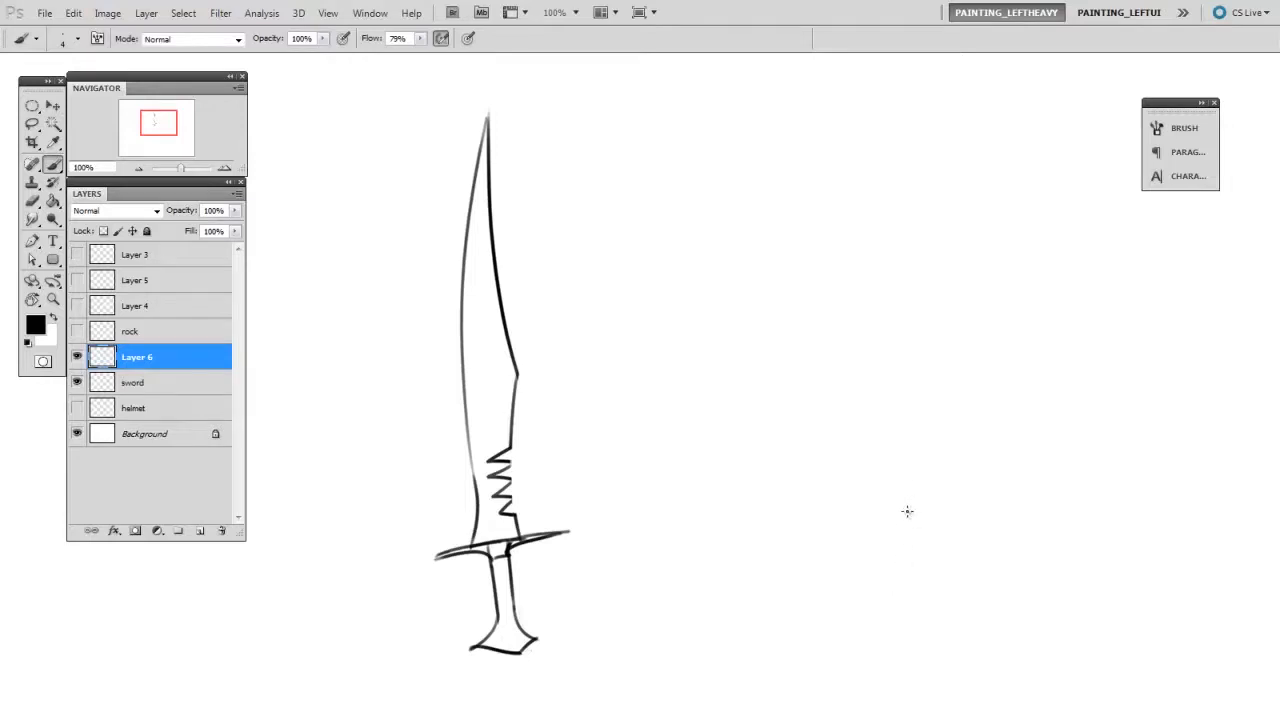
{"action": "mouse_move", "coordinate": [896, 508]}
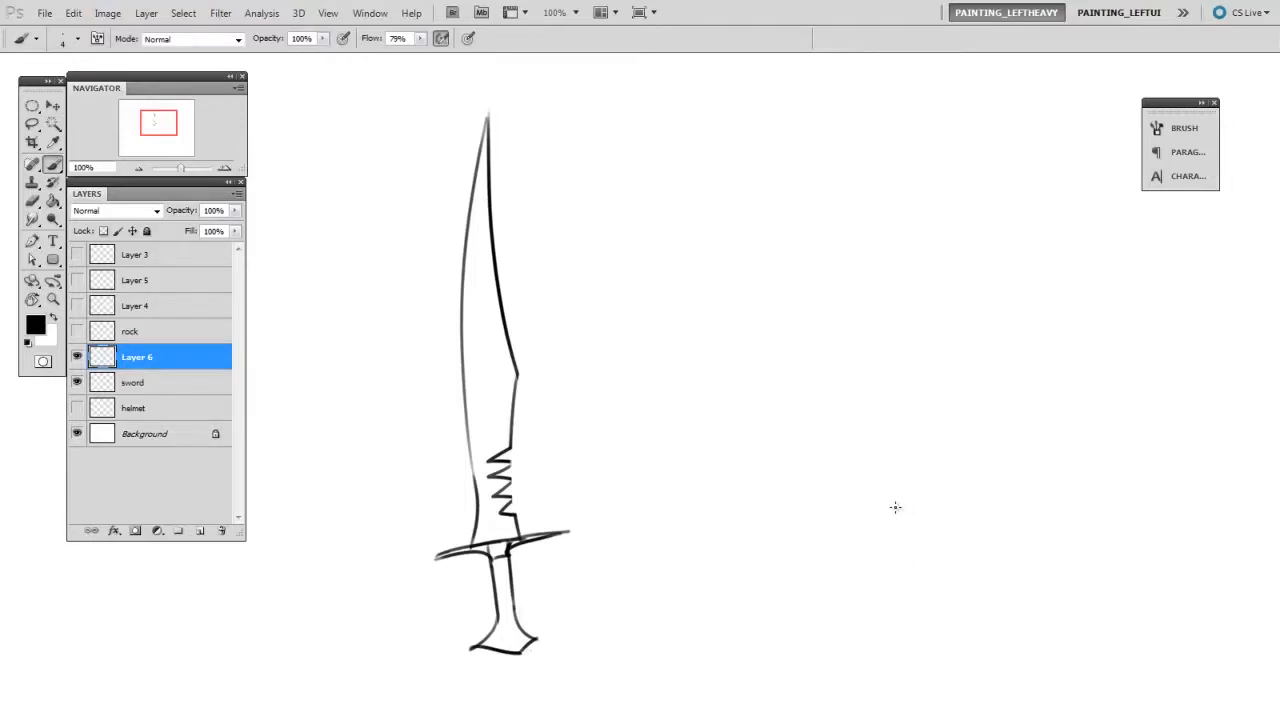
{"action": "left_click_drag", "start_coordinate": [780, 110], "coordinate": [764, 224]}
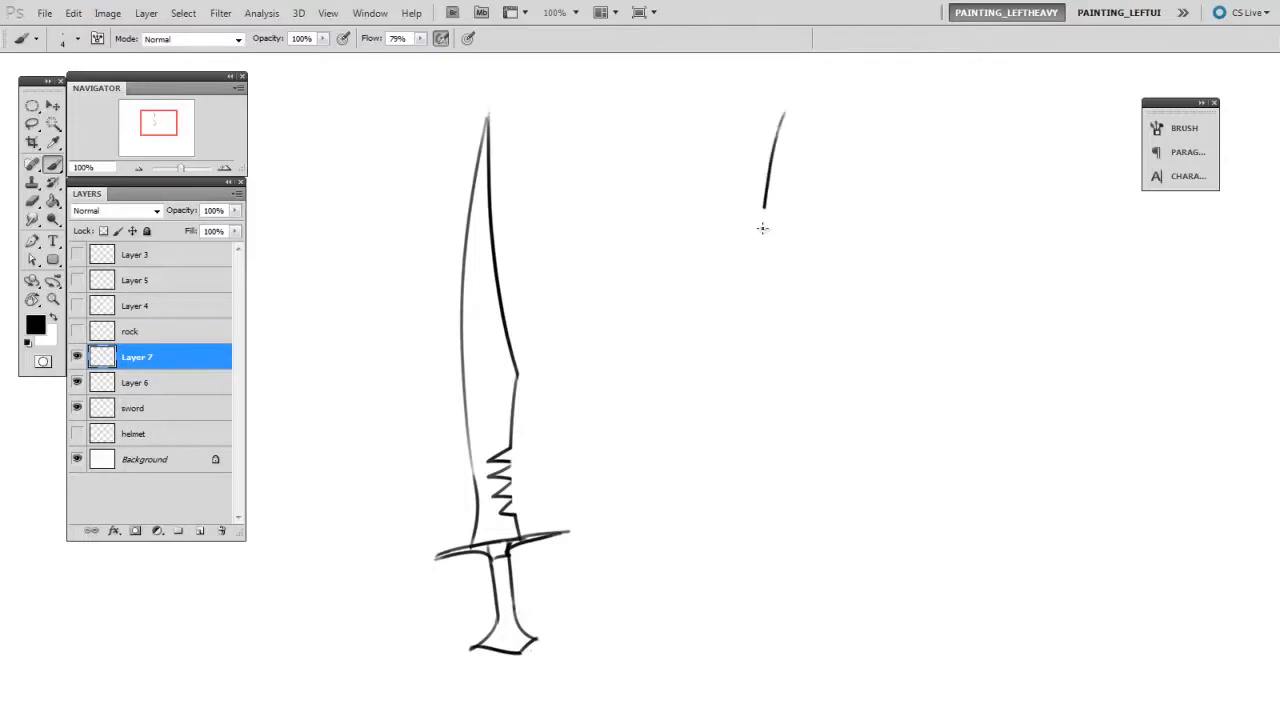
{"action": "left_click_drag", "start_coordinate": [770, 210], "coordinate": [758, 524]}
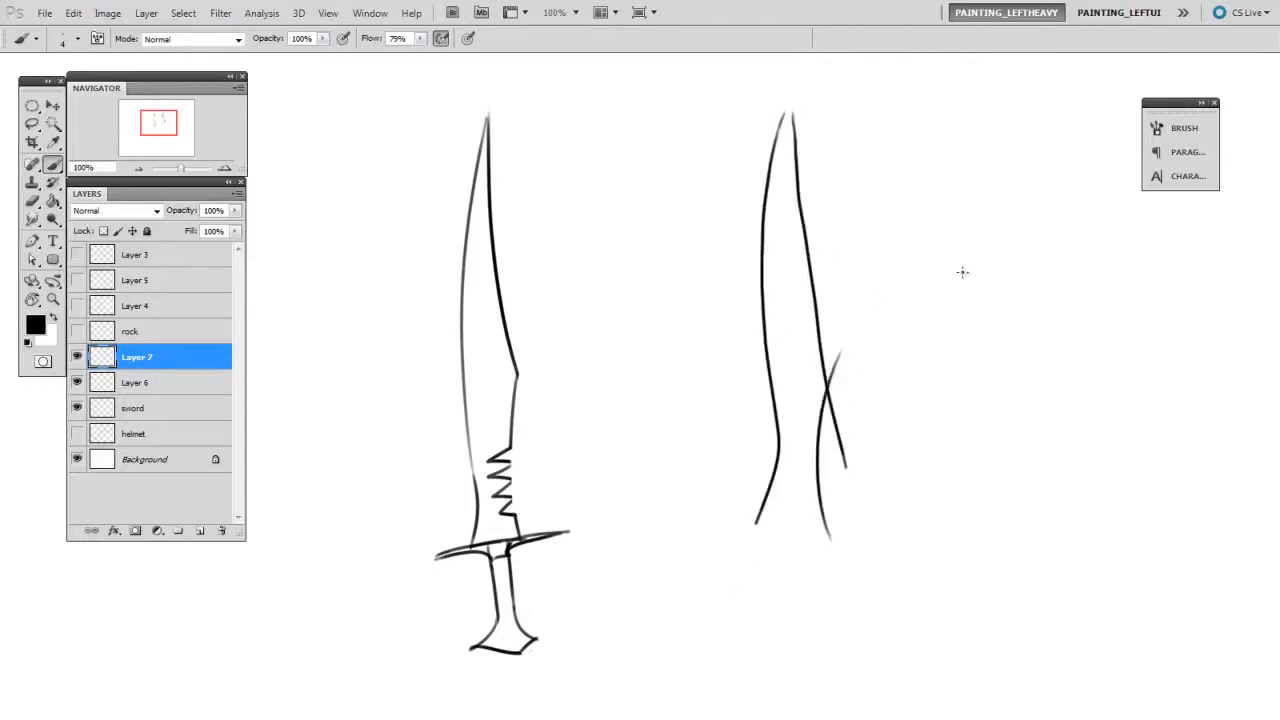
{"action": "mouse_move", "coordinate": [860, 384]}
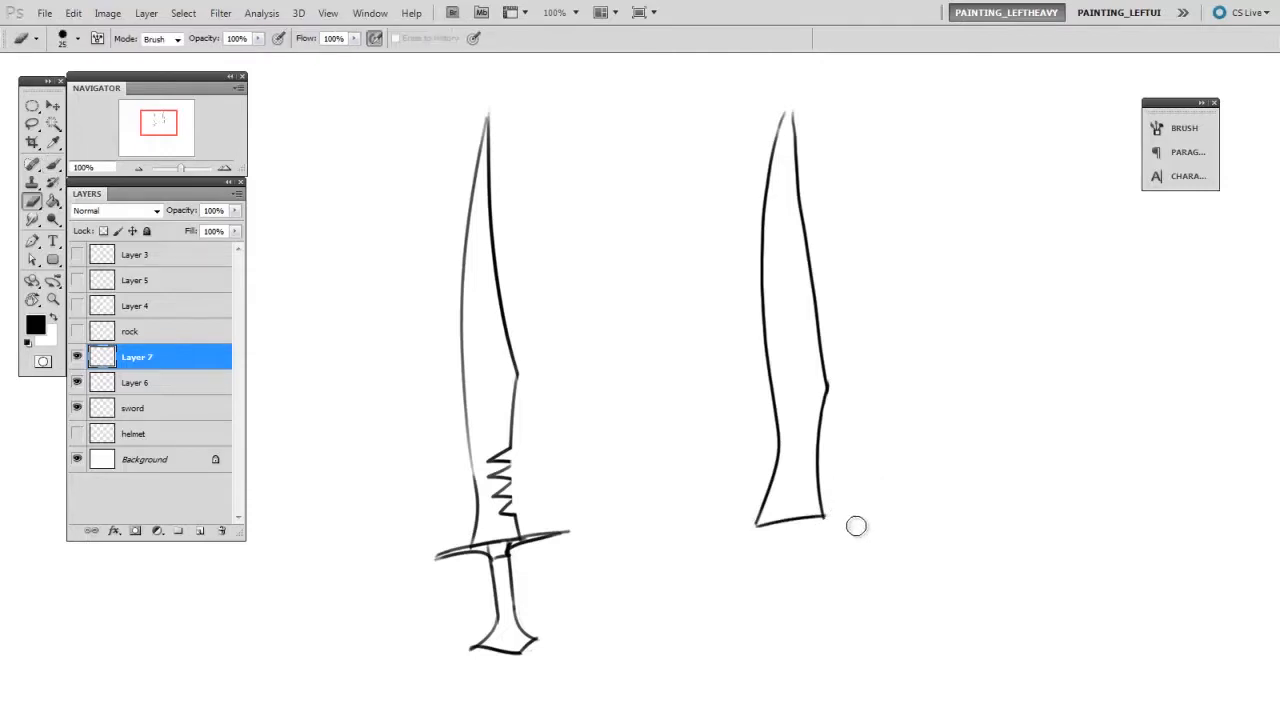
{"action": "mouse_move", "coordinate": [968, 436]}
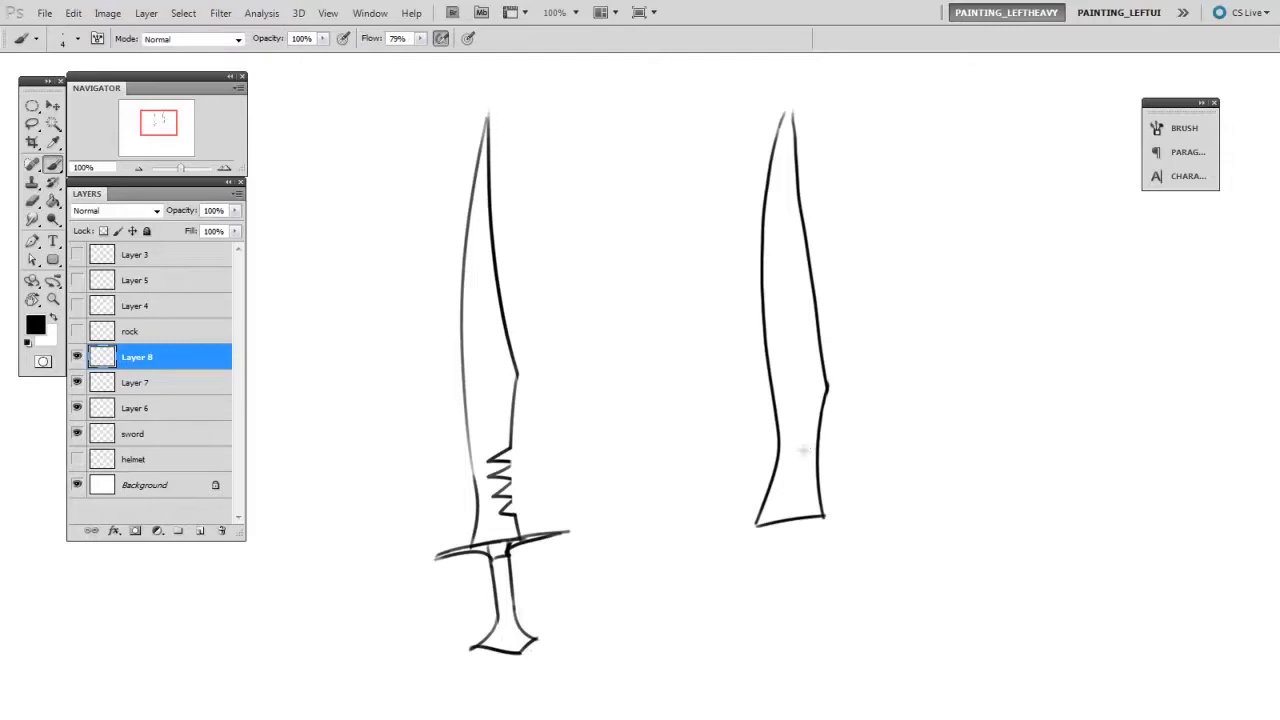
Draw serrated teeth on the second blade, then select Layer 7 for cleanup
{"action": "left_click_drag", "start_coordinate": [800, 450], "coordinate": [816, 480]}
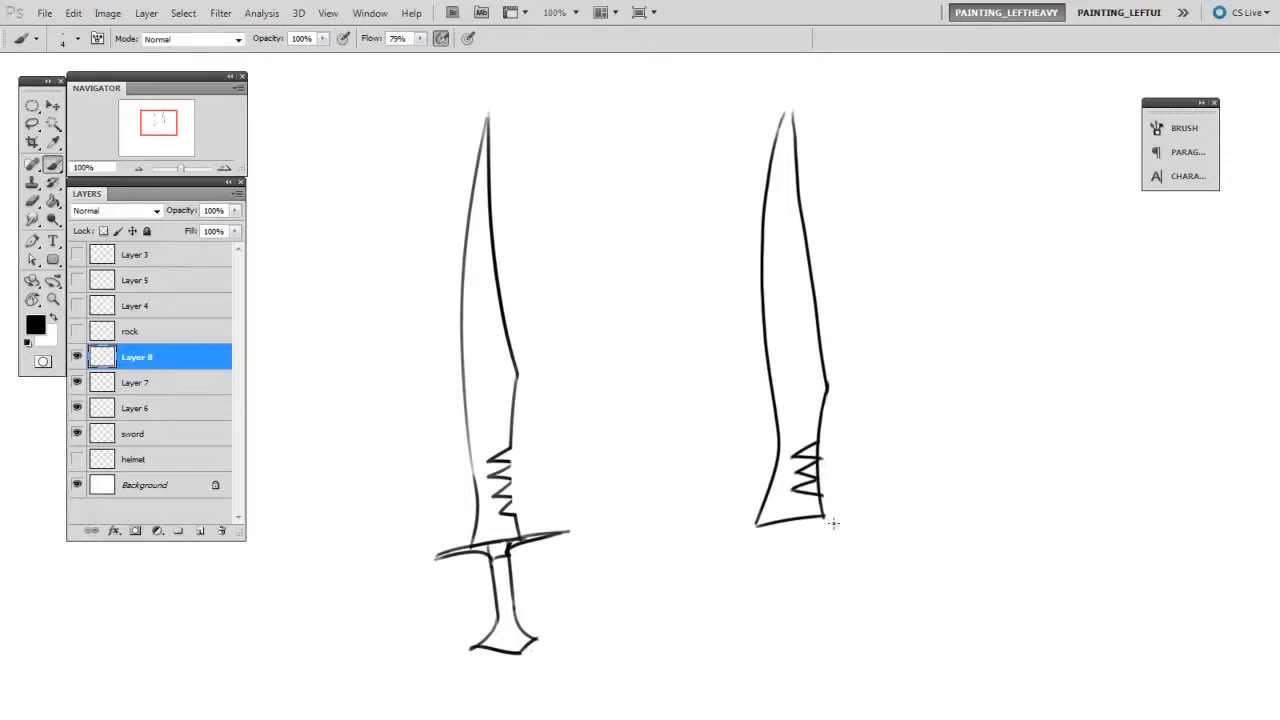
{"action": "left_click", "coordinate": [136, 382]}
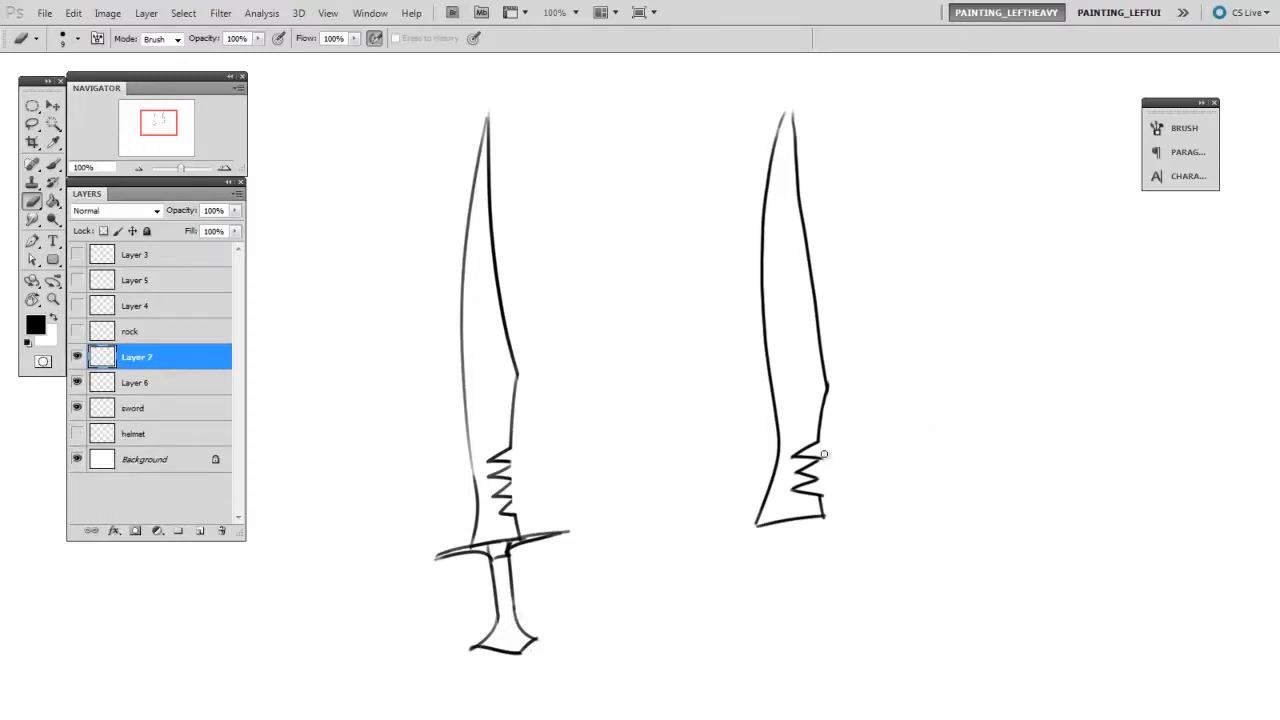
{"action": "mouse_move", "coordinate": [924, 500]}
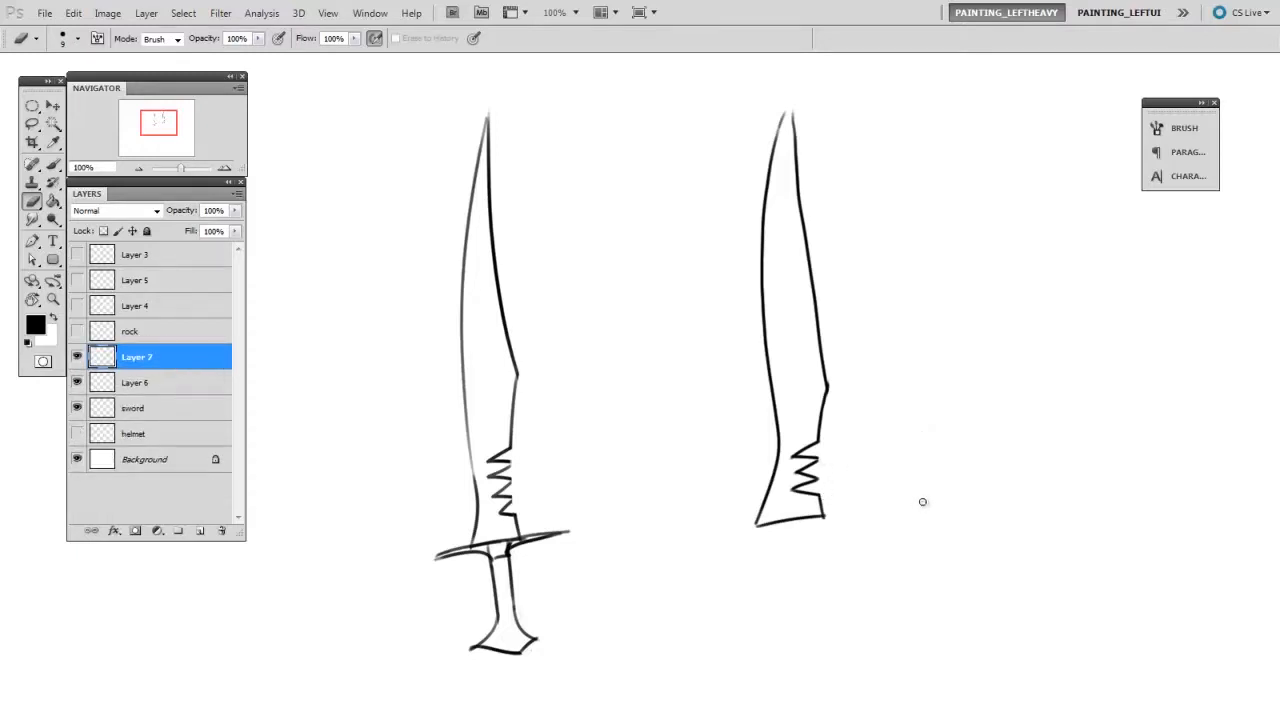
{"action": "mouse_move", "coordinate": [880, 574]}
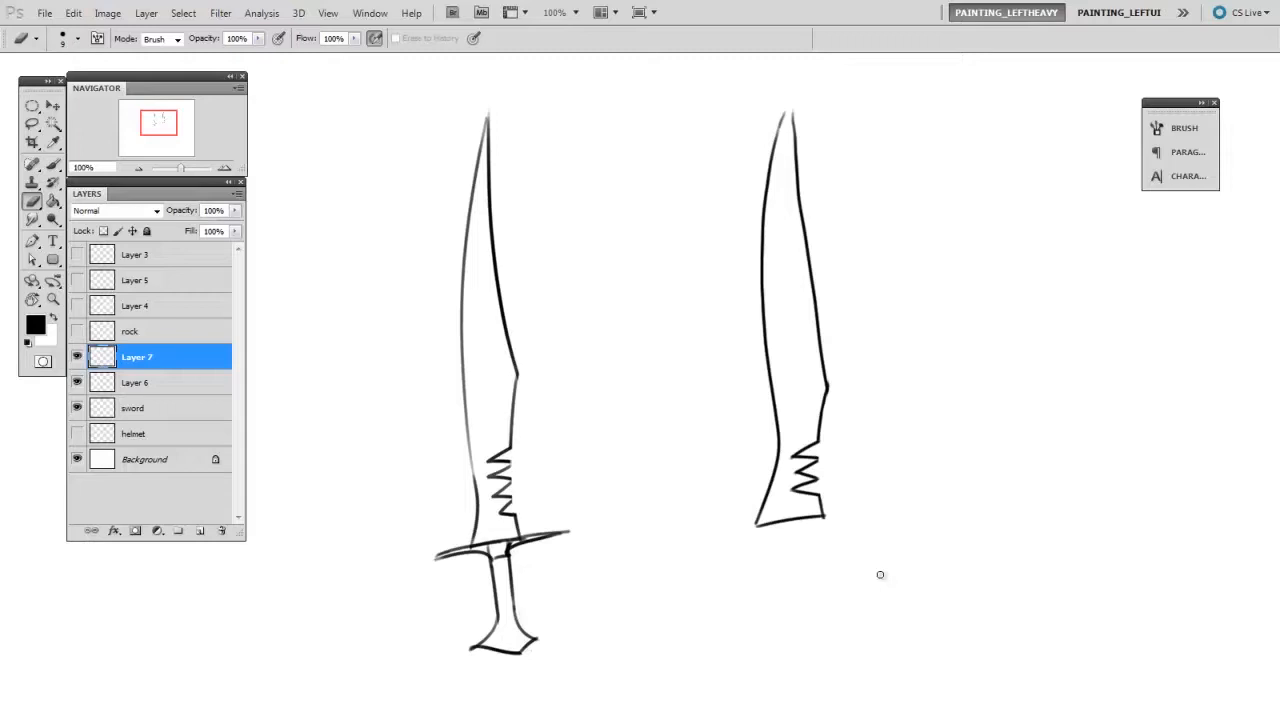
{"action": "mouse_move", "coordinate": [944, 514]}
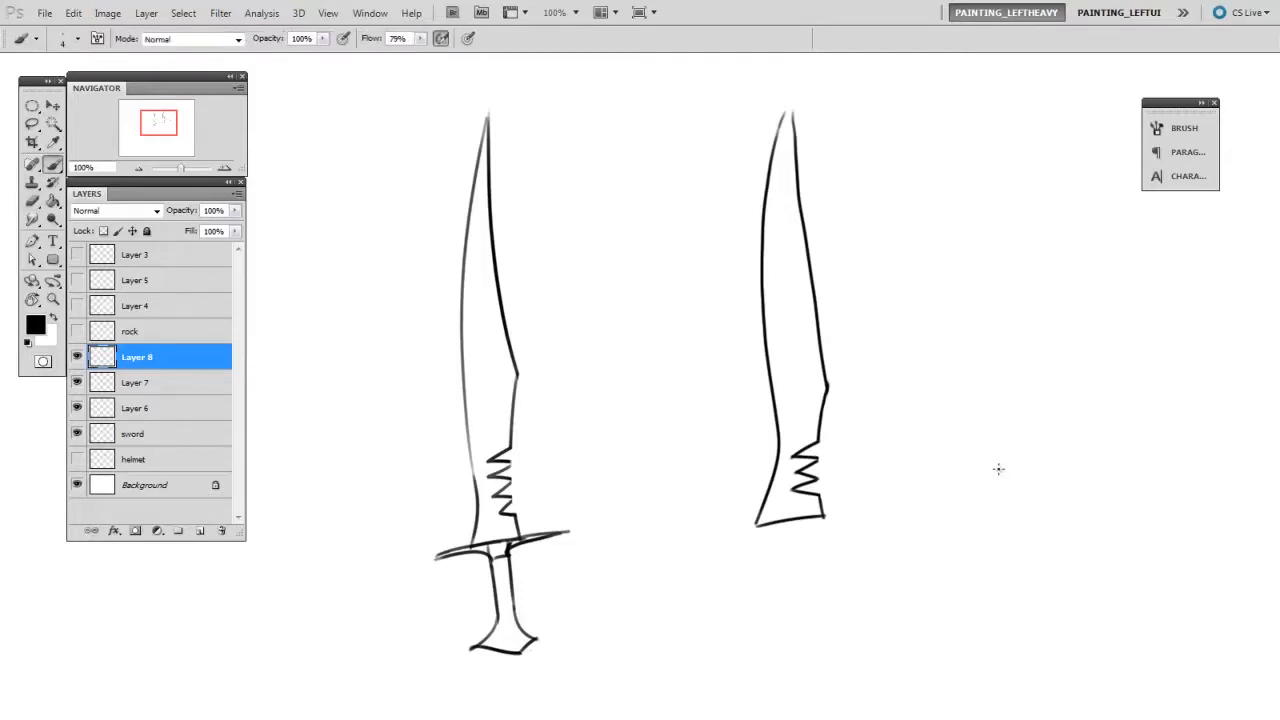
Draw a curved blade edge with spikes right of the swords and select its layer
{"action": "left_click_drag", "start_coordinate": [1060, 300], "coordinate": [1020, 536]}
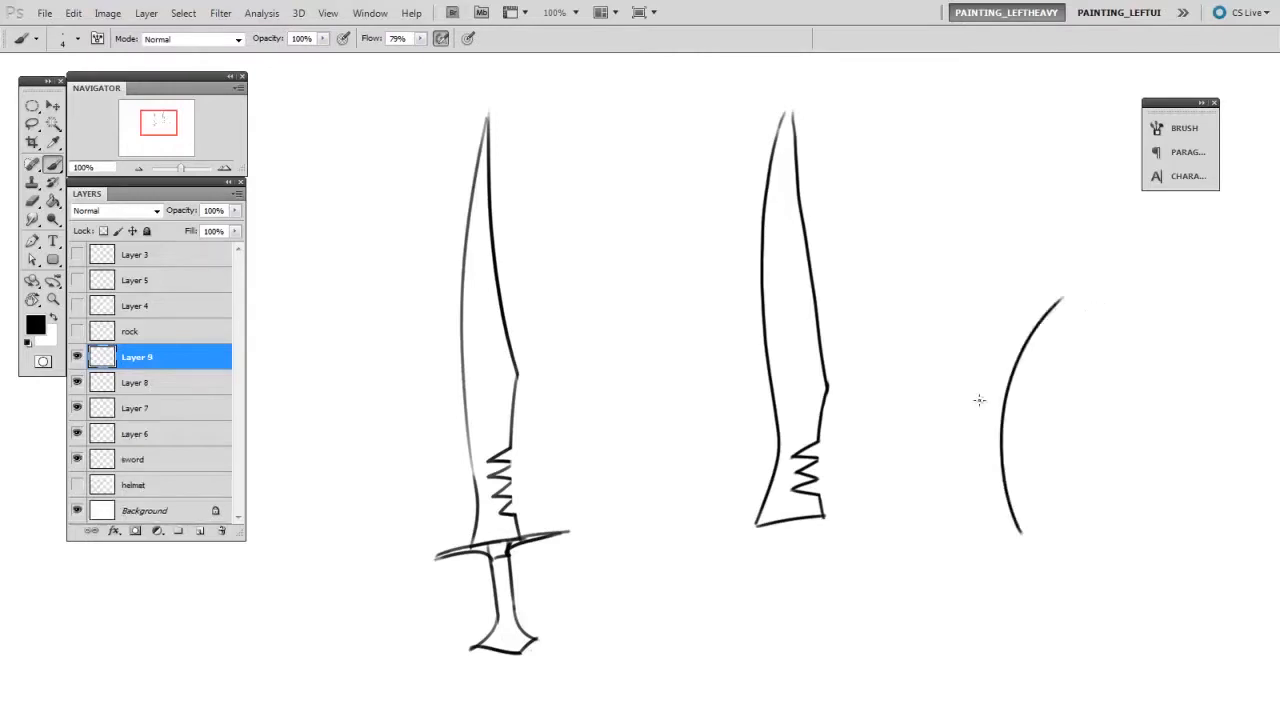
{"action": "left_click_drag", "start_coordinate": [1010, 380], "coordinate": [1020, 490]}
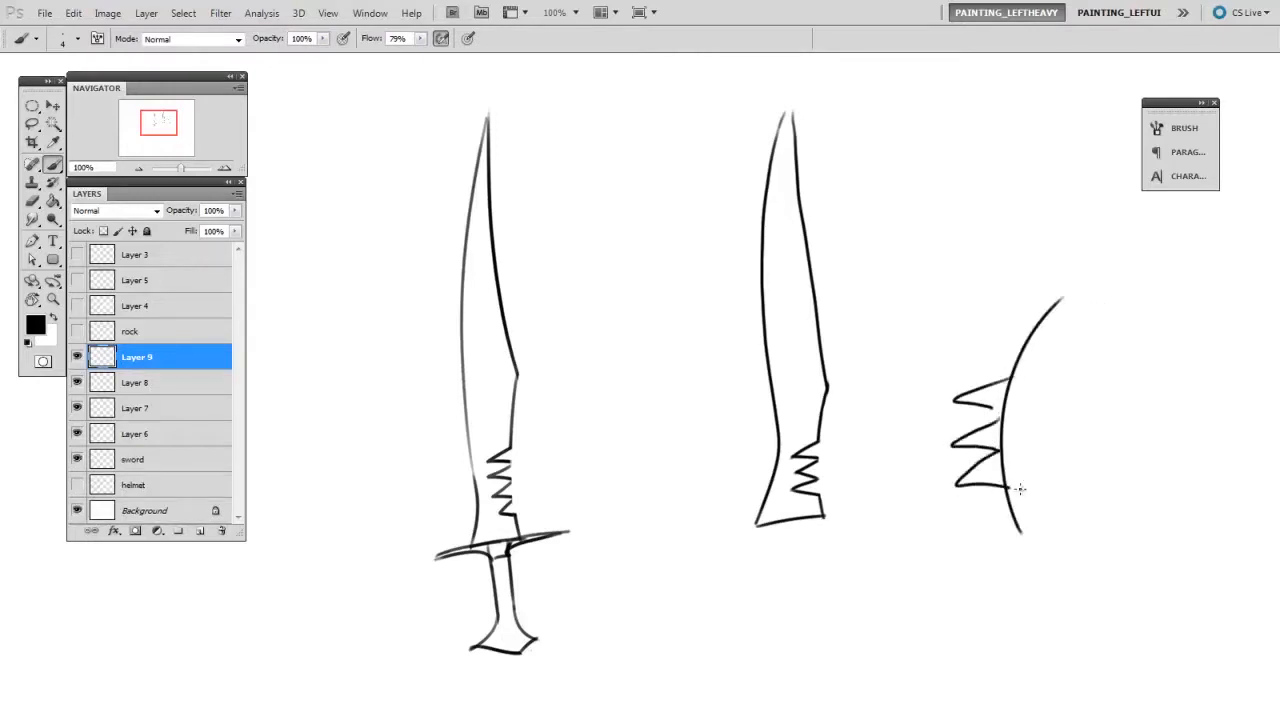
{"action": "left_click", "coordinate": [134, 382]}
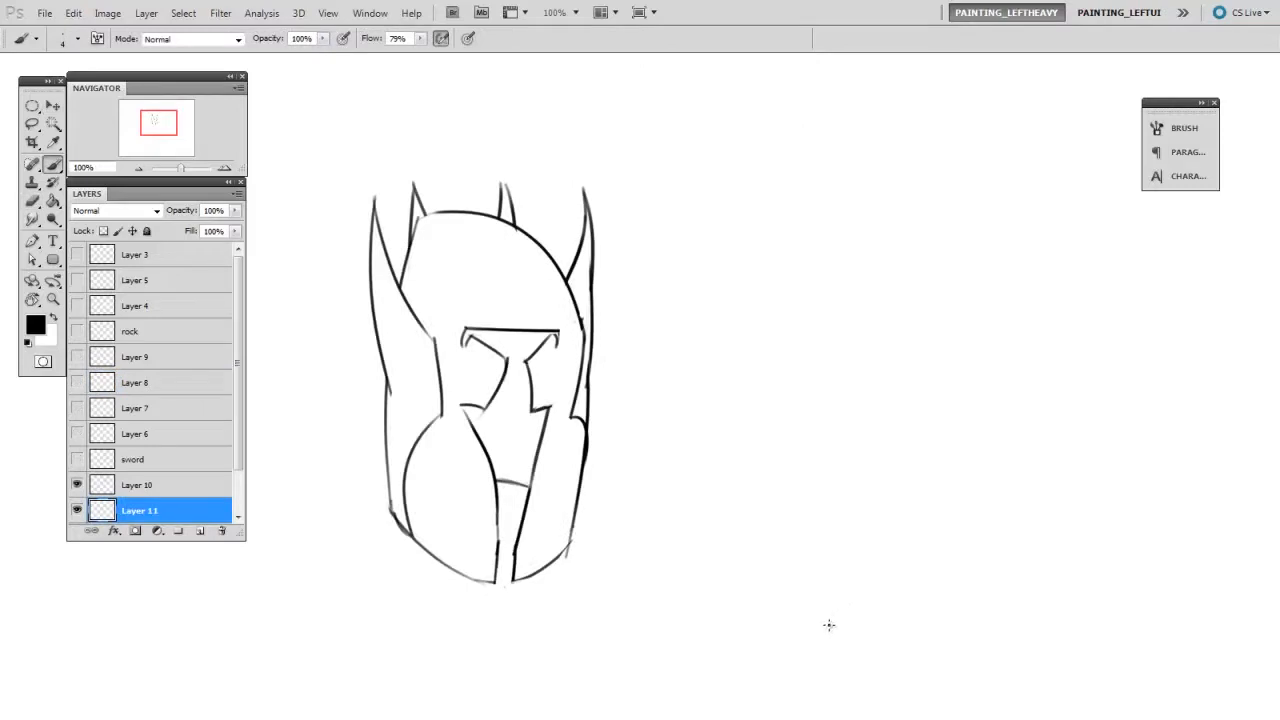
{"action": "mouse_move", "coordinate": [816, 170]}
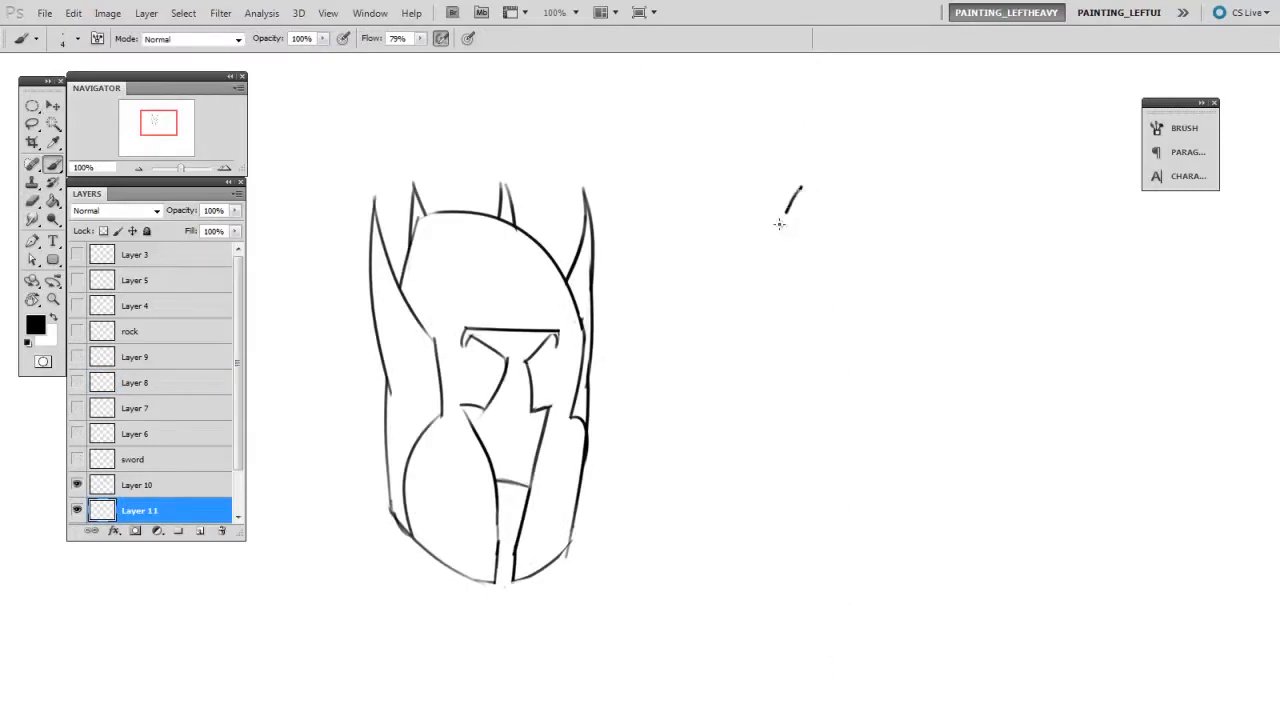
Draw a tall dome-shaped helmet outline closed at the bottom on Layer 11
{"action": "left_click_drag", "start_coordinate": [796, 184], "coordinate": [740, 536]}
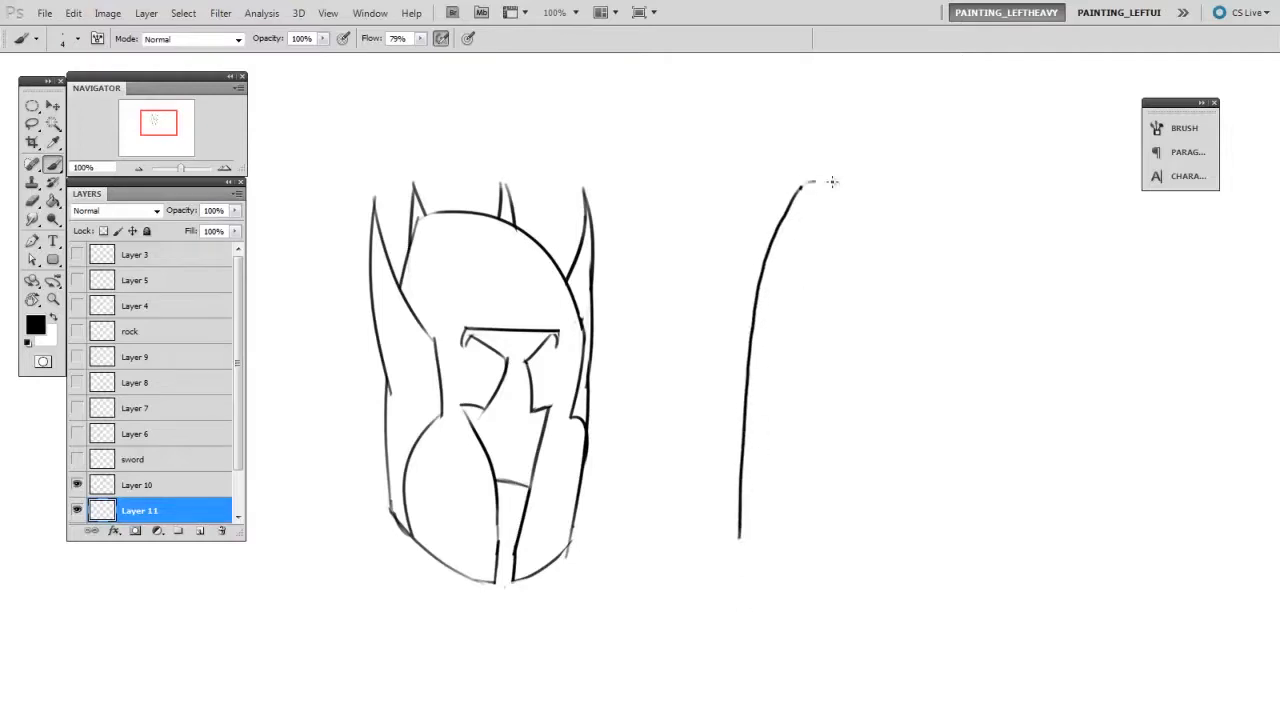
{"action": "left_click_drag", "start_coordinate": [800, 184], "coordinate": [930, 544]}
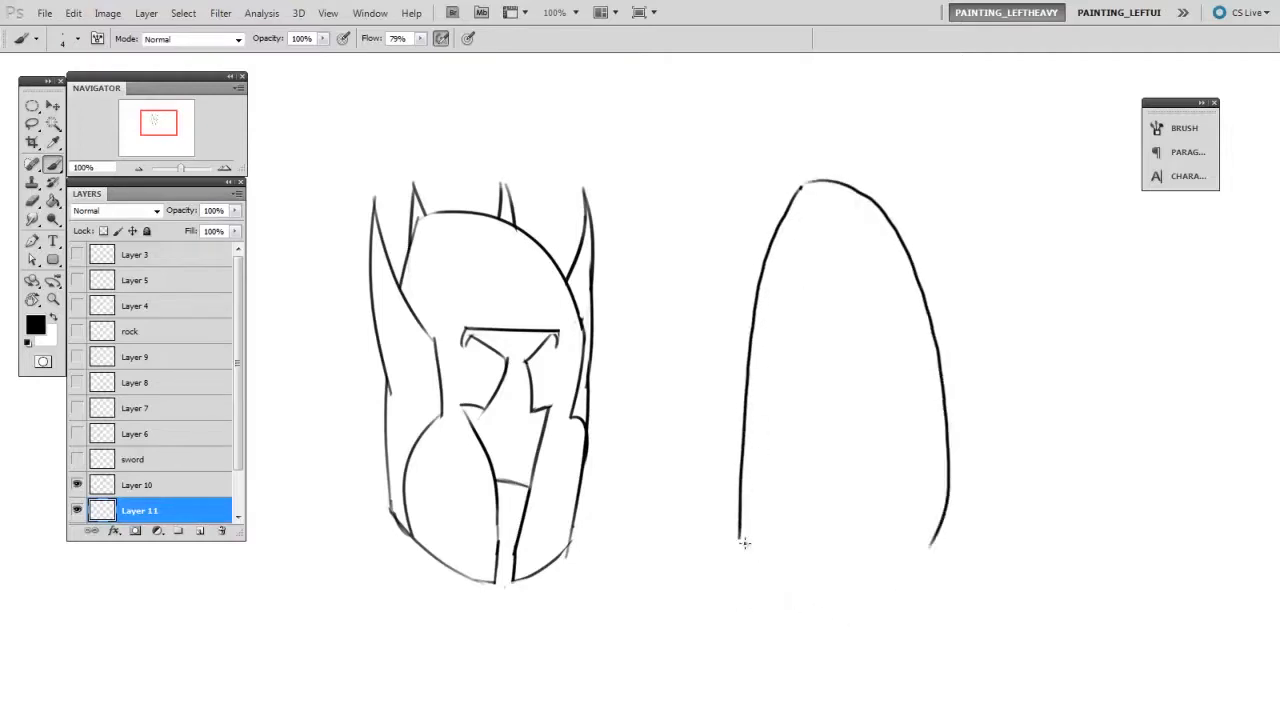
{"action": "left_click_drag", "start_coordinate": [740, 544], "coordinate": [940, 512]}
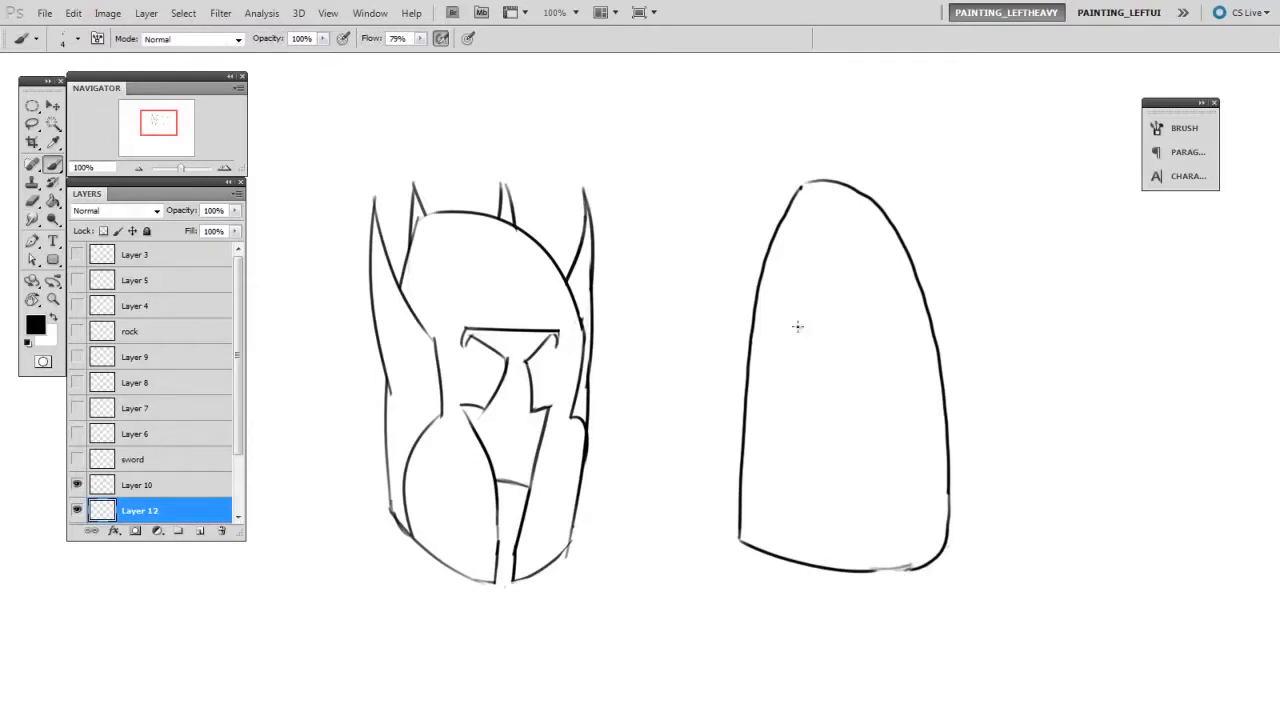
Draw the face opening on the second helmet and erase the protruding rim line
{"action": "left_click_drag", "start_coordinate": [796, 332], "coordinate": [912, 322]}
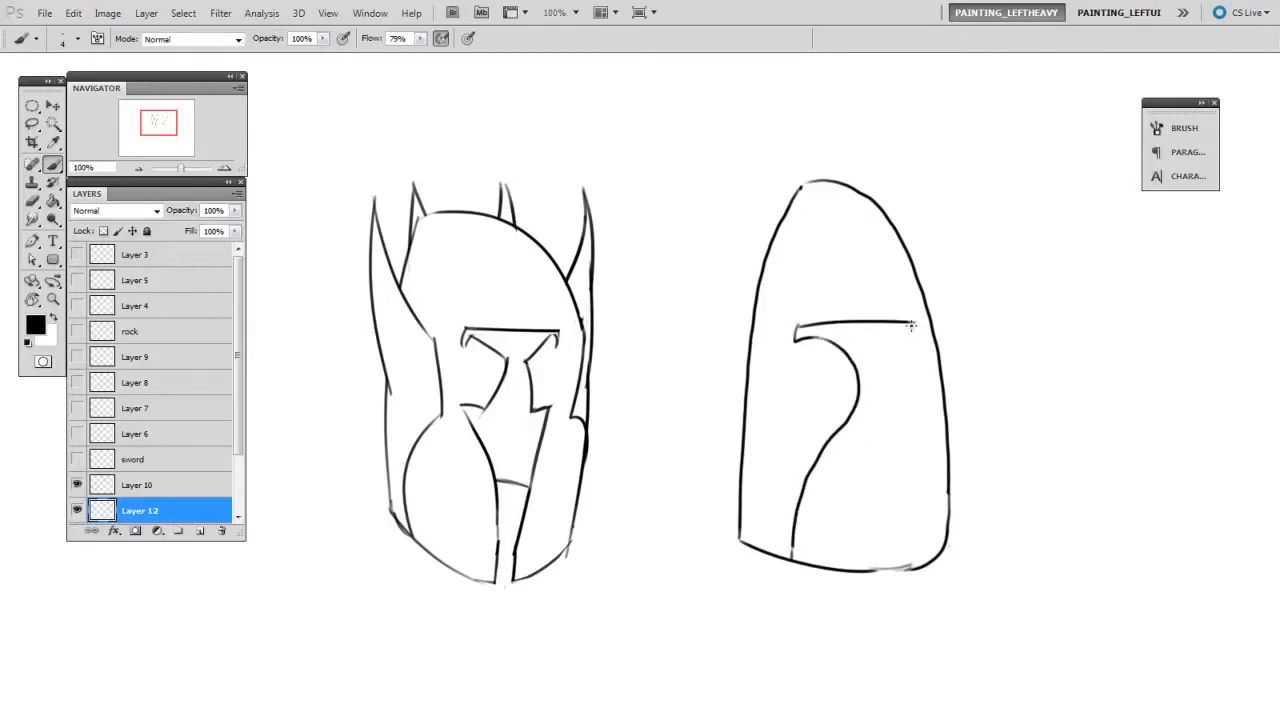
{"action": "left_click_drag", "start_coordinate": [910, 324], "coordinate": [910, 564]}
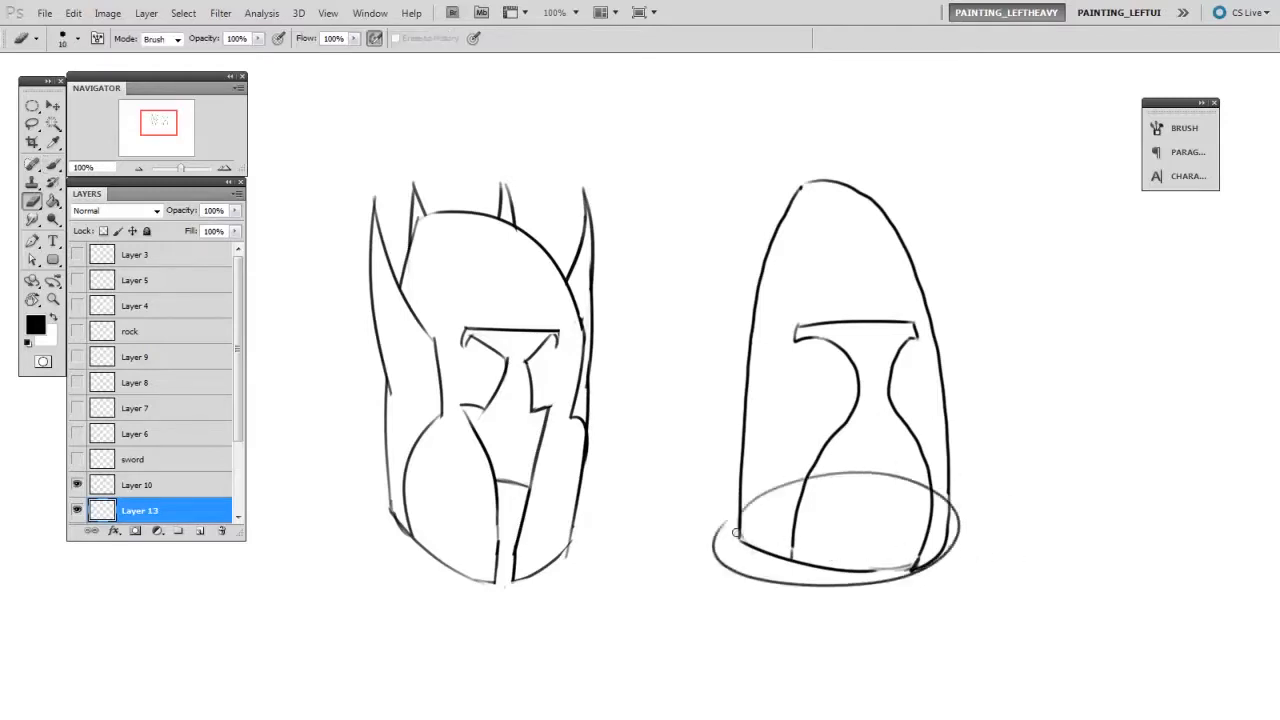
{"action": "left_click_drag", "start_coordinate": [736, 532], "coordinate": [958, 524]}
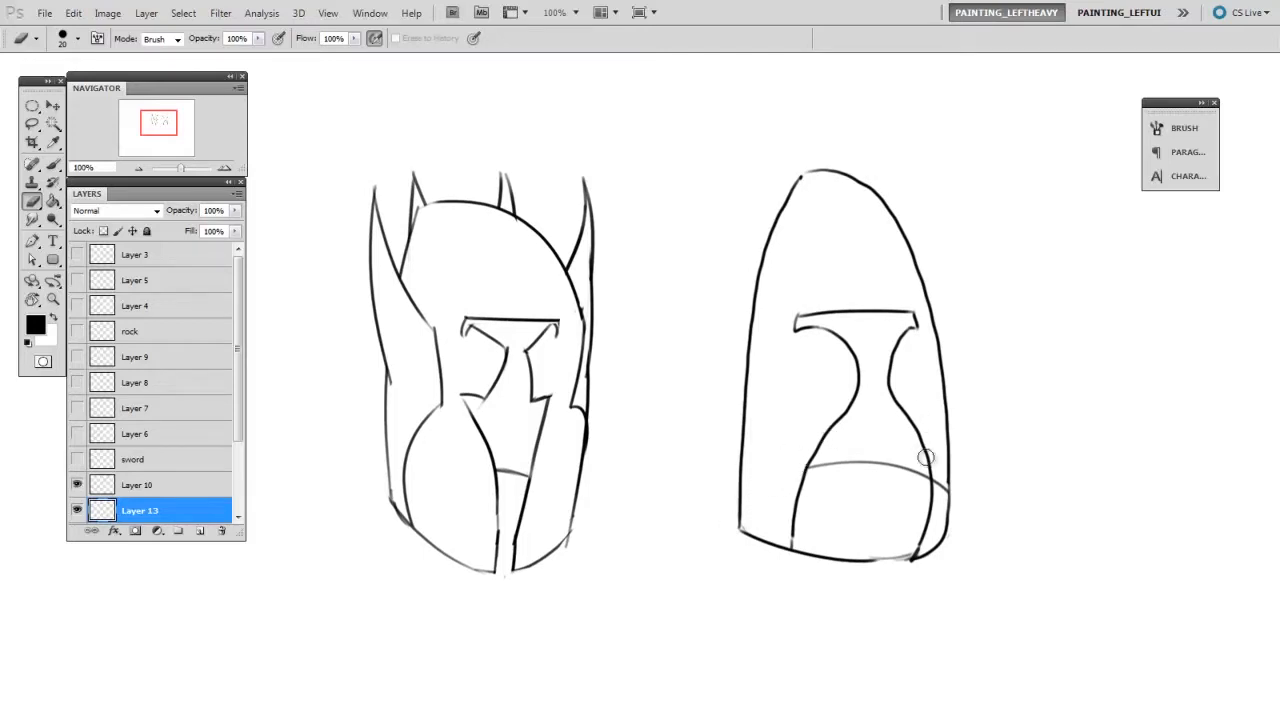
{"action": "mouse_move", "coordinate": [362, 502]}
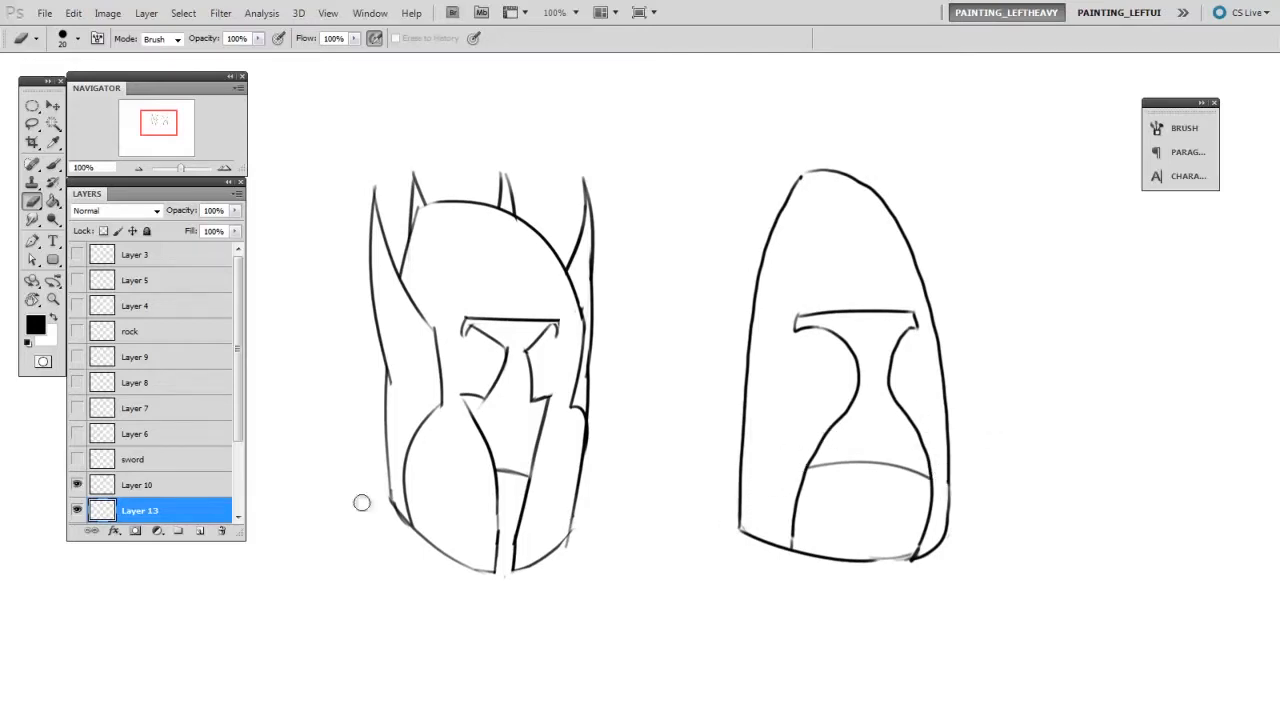